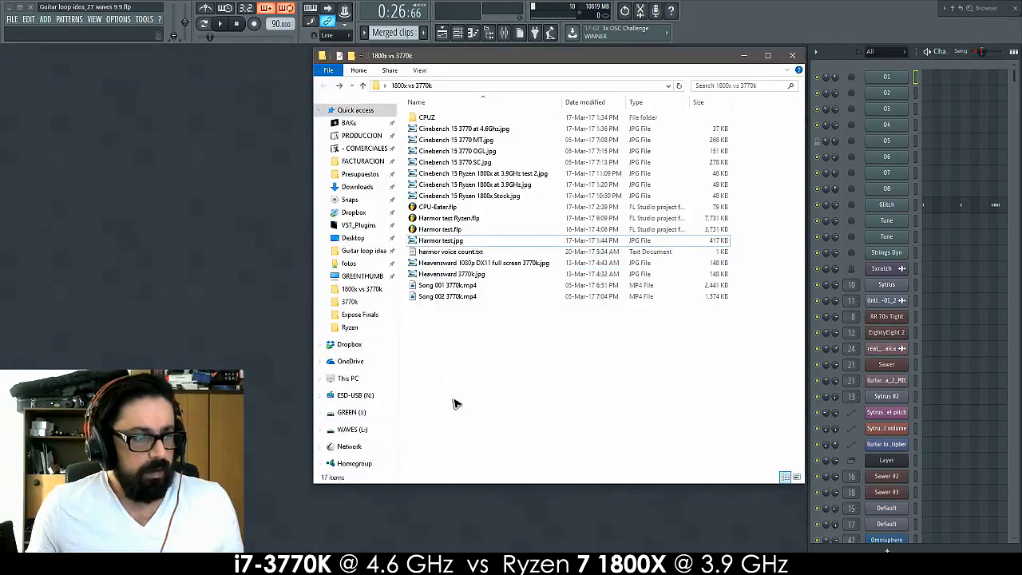
Minimize the '1800x vs 3770k' folder window to reveal the FL Studio playlist
left_click(447, 285)
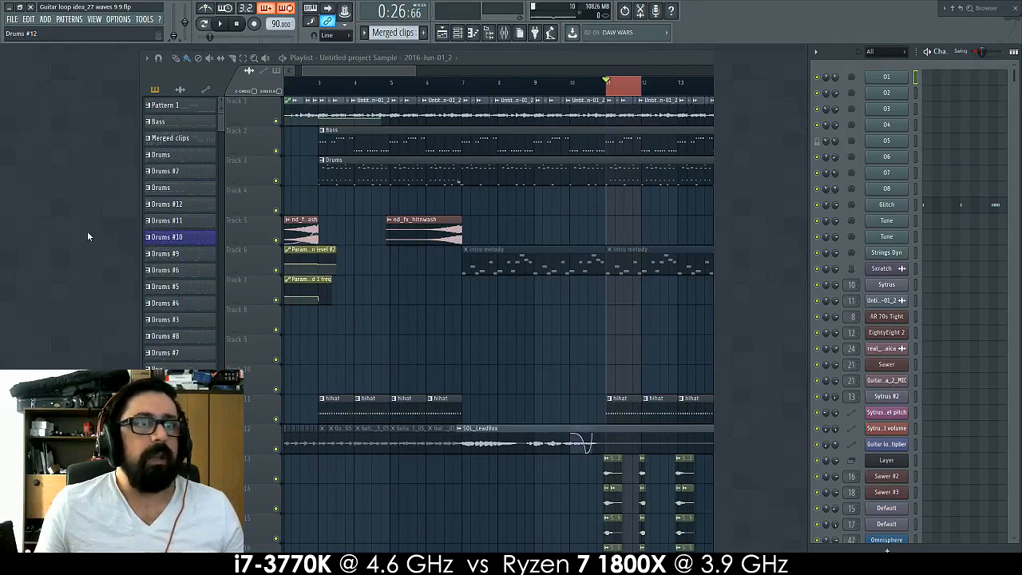
Close the FL Studio Playlist window to return to the benchmark folder
left_click(221, 23)
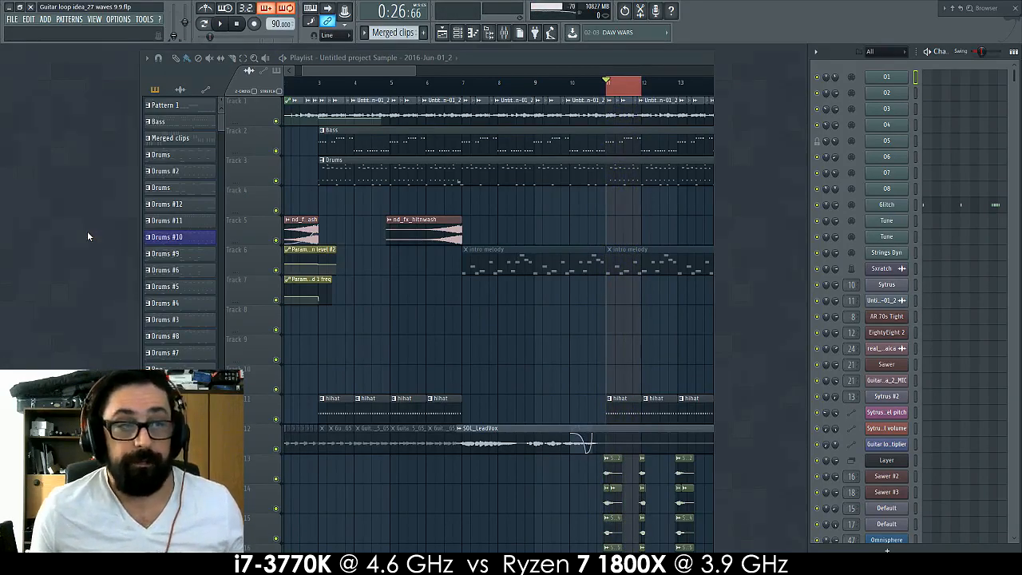
left_click(221, 23)
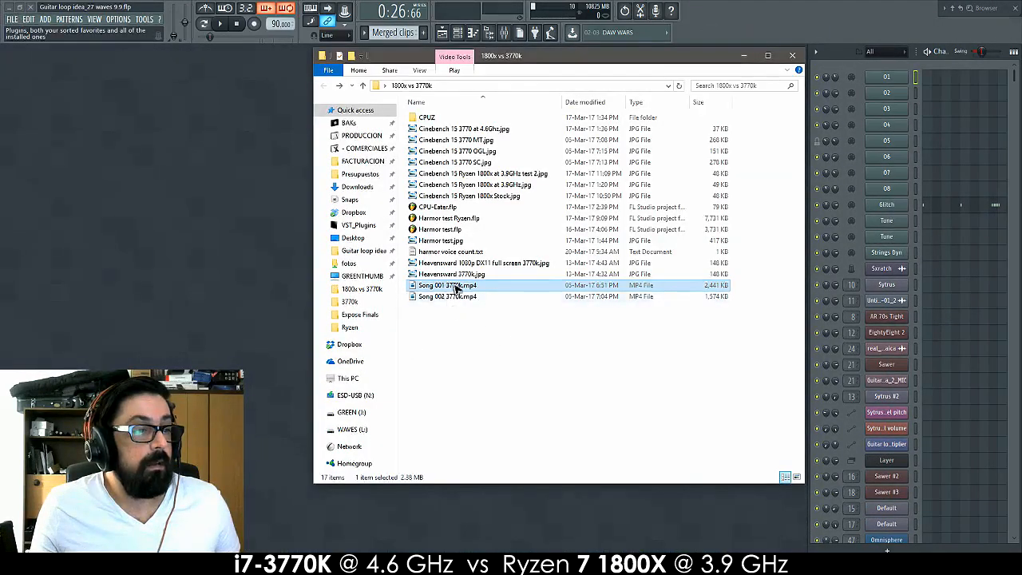
Open 'harmor voice count.txt' in Notepad showing 3770k instance counts, then restore its size
double_click(450, 251)
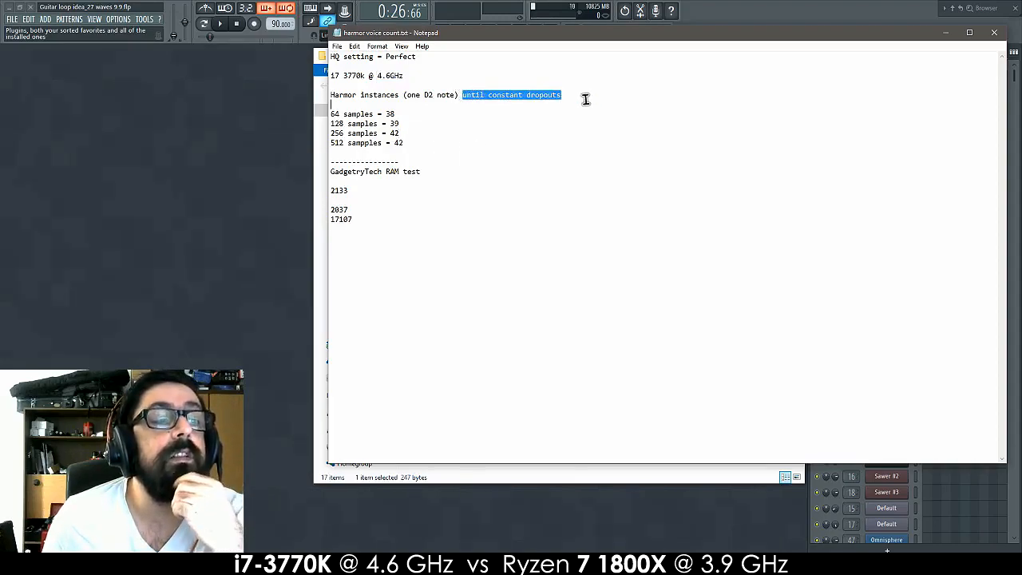
left_click(441, 141)
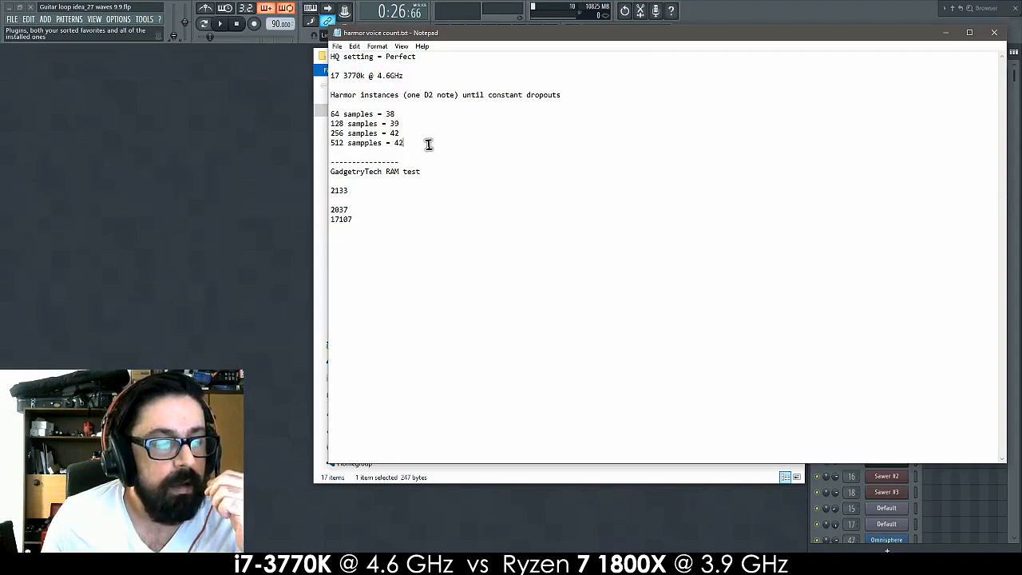
double_click(397, 143)
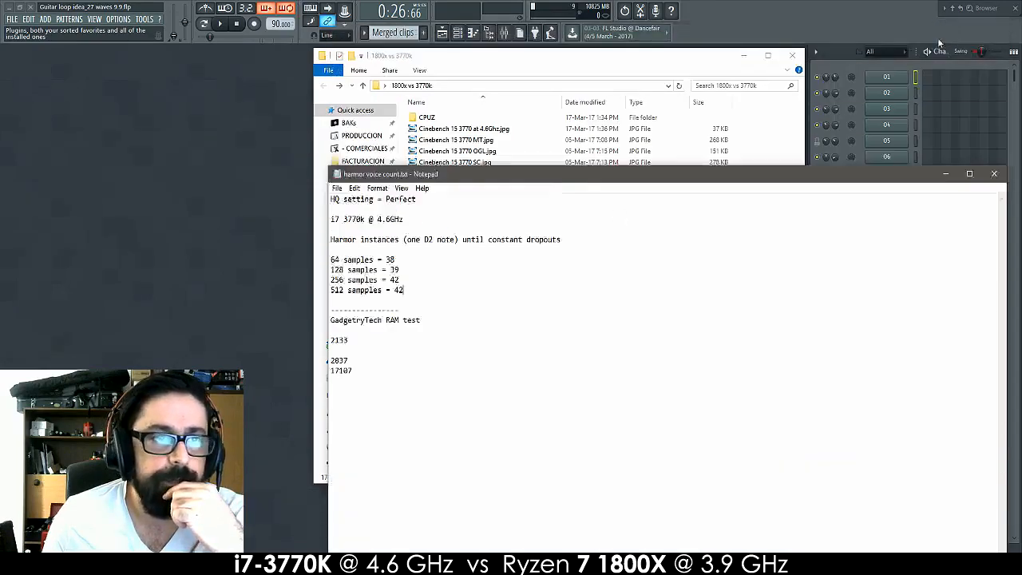
Close Notepad and load 'Harmor test Ryzen.flp' from FL Studio's recent projects
left_click(12, 19)
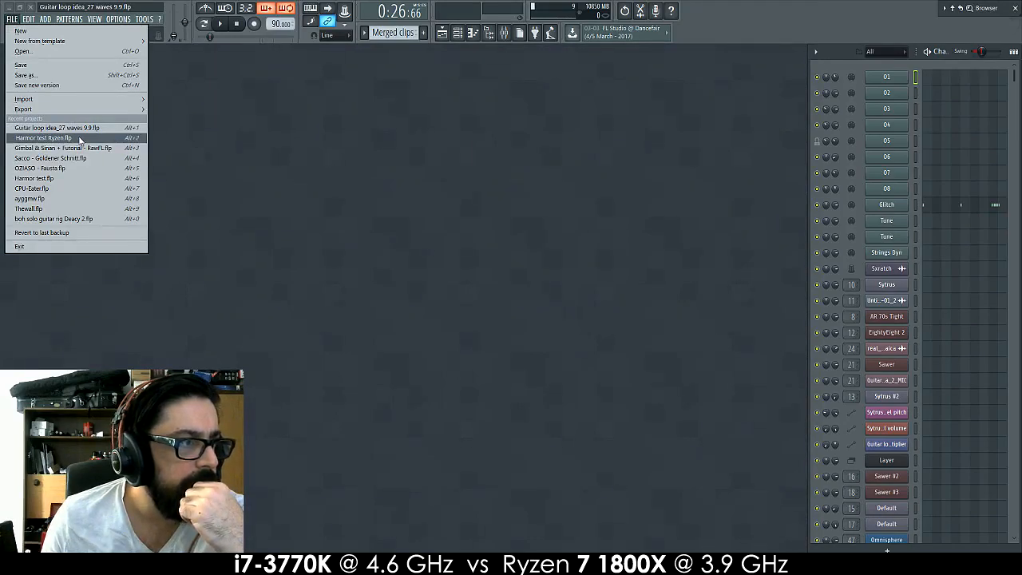
left_click(43, 137)
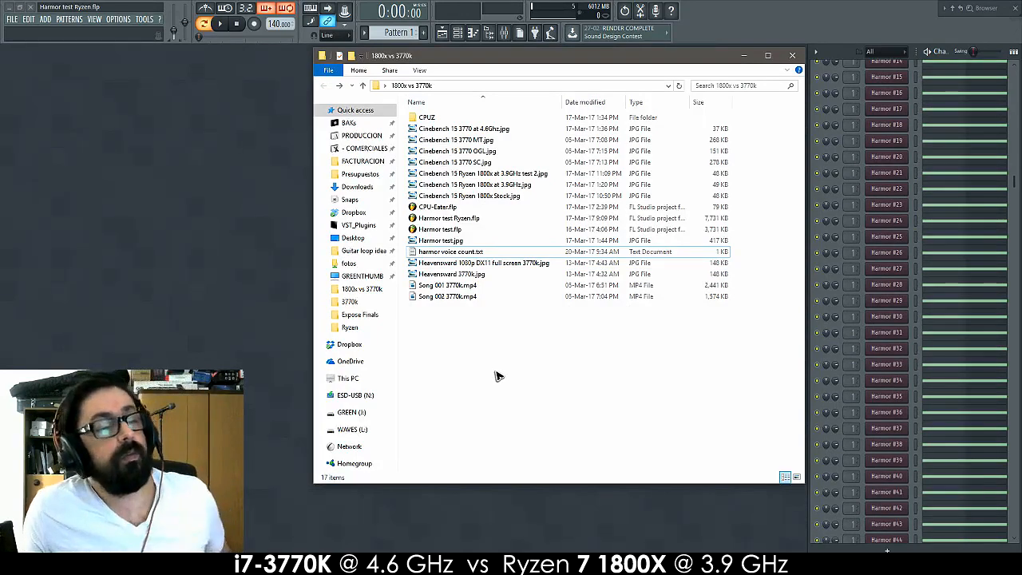
Open 'Harmor test.jpg' showing the Ryzen 1800X at 45% CPU with Perfect quality
left_click(441, 241)
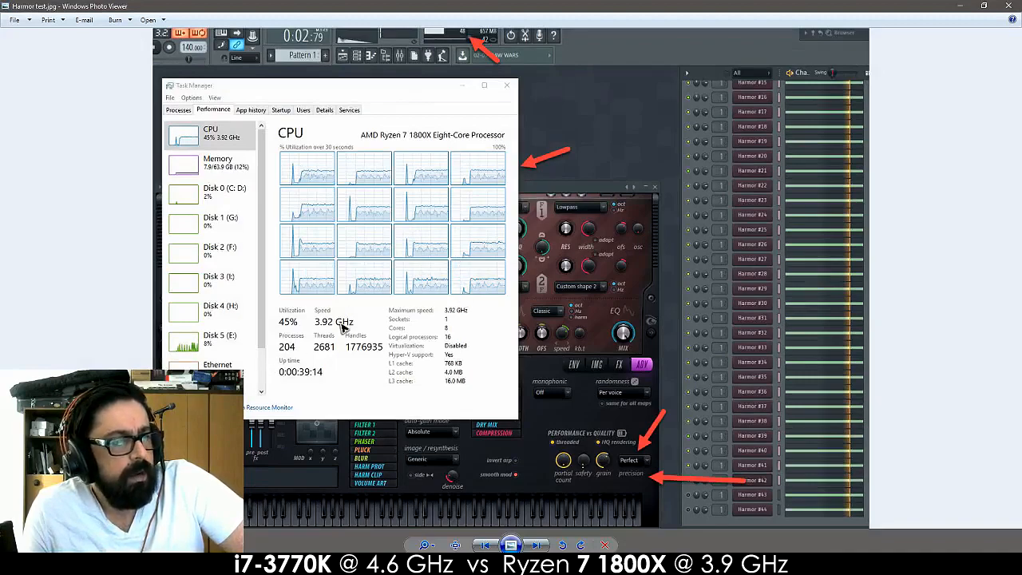
mouse_move(335, 366)
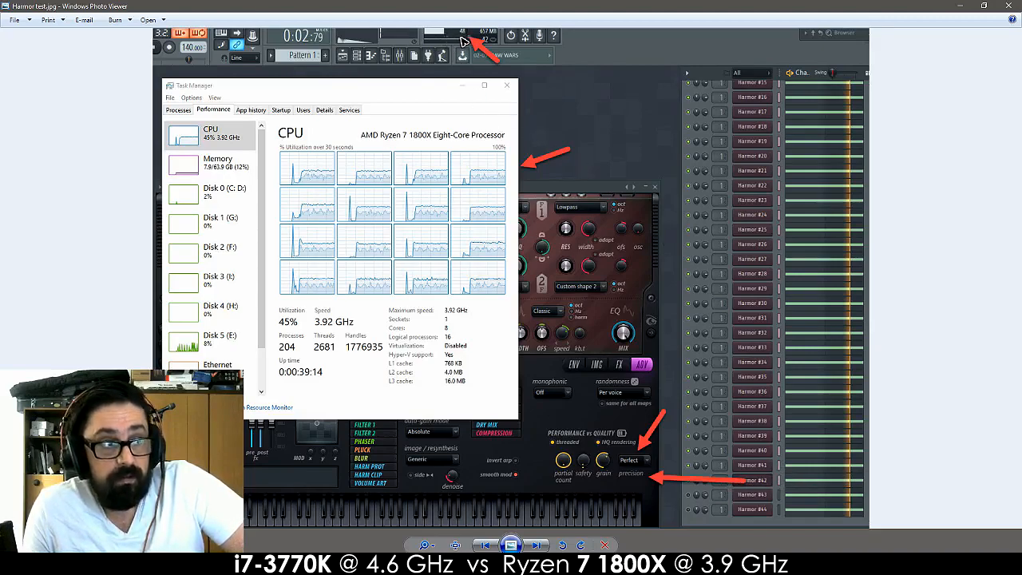
mouse_move(447, 266)
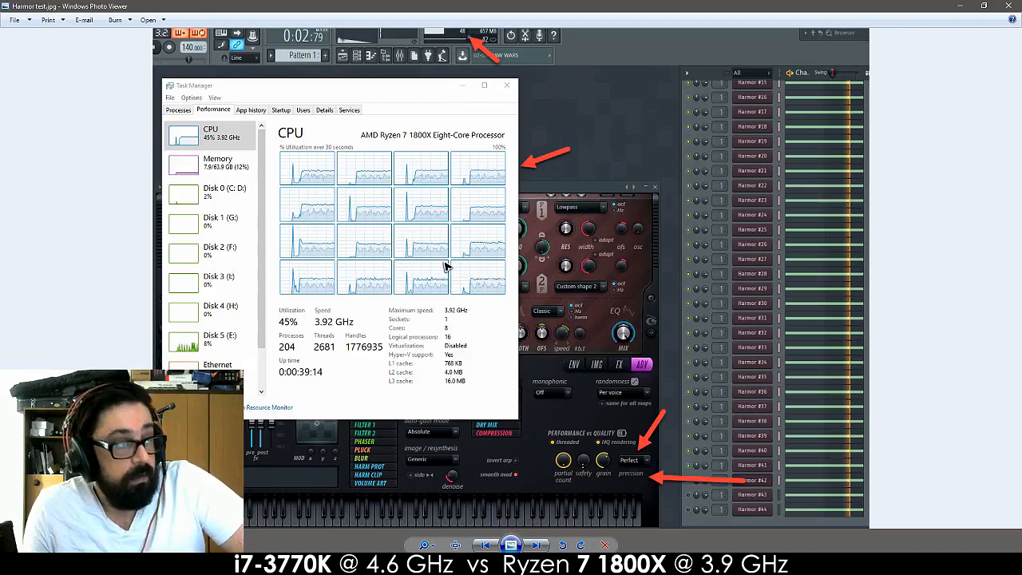
mouse_move(523, 252)
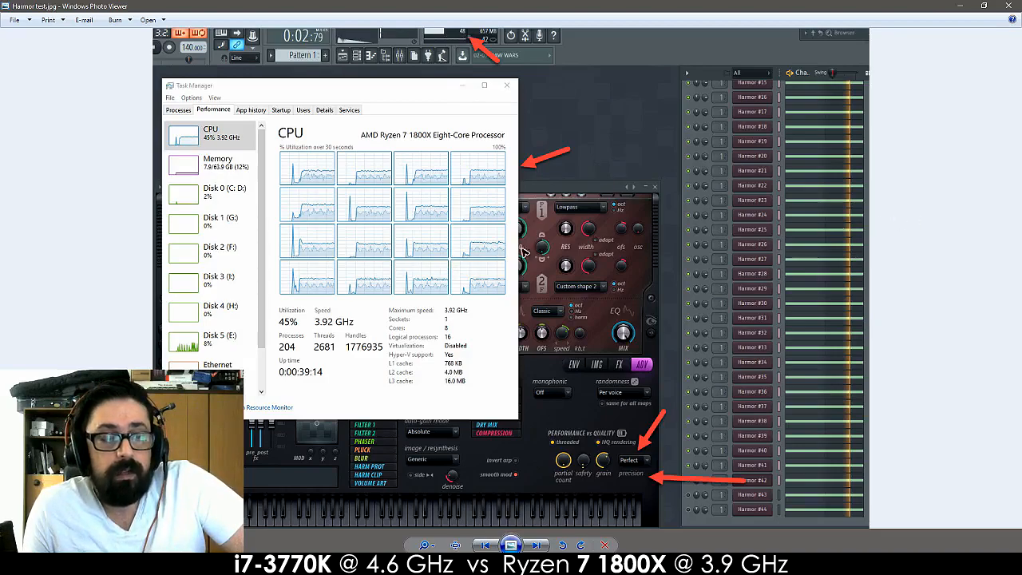
mouse_move(786, 362)
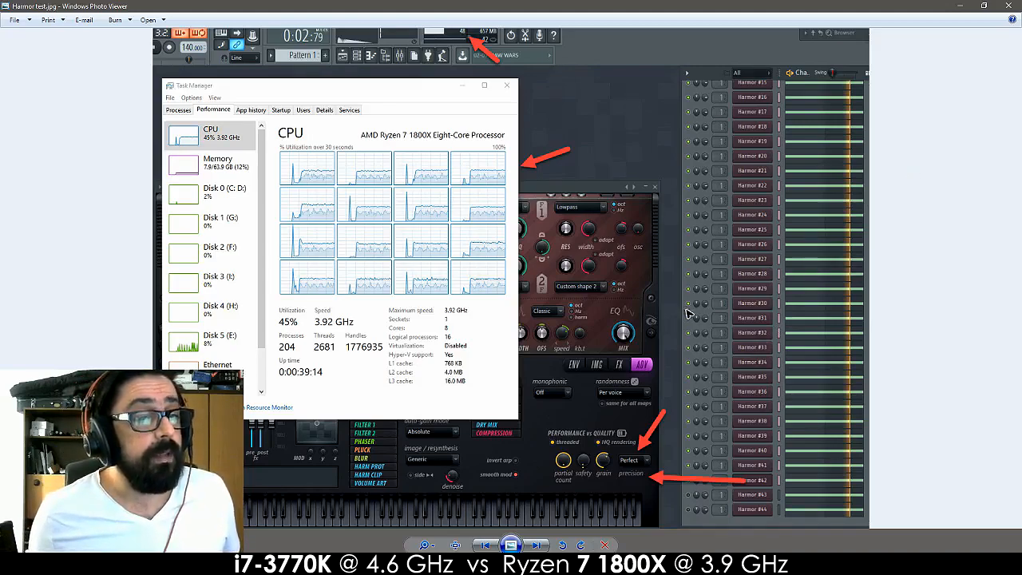
mouse_move(838, 358)
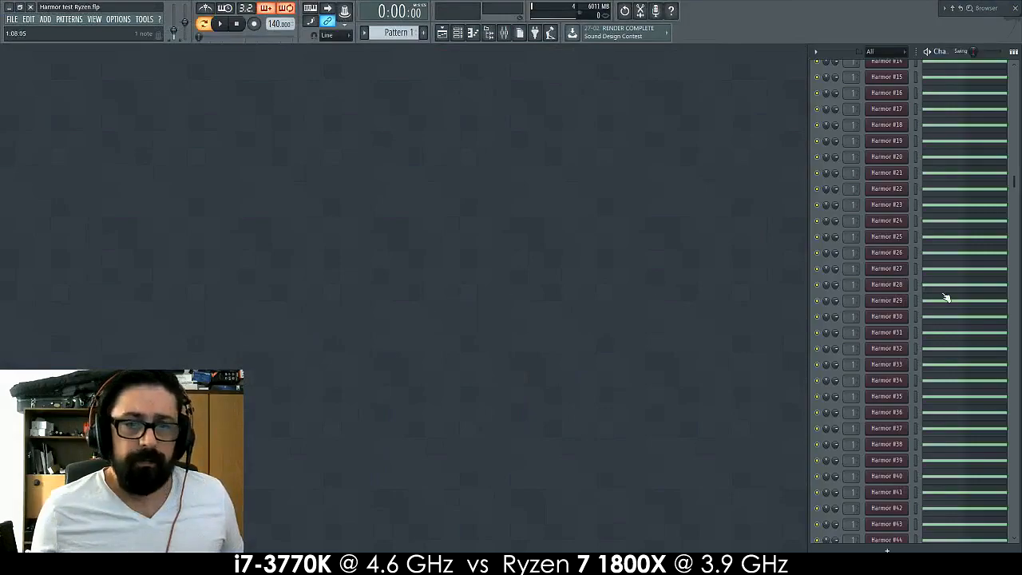
scroll("down", 3)
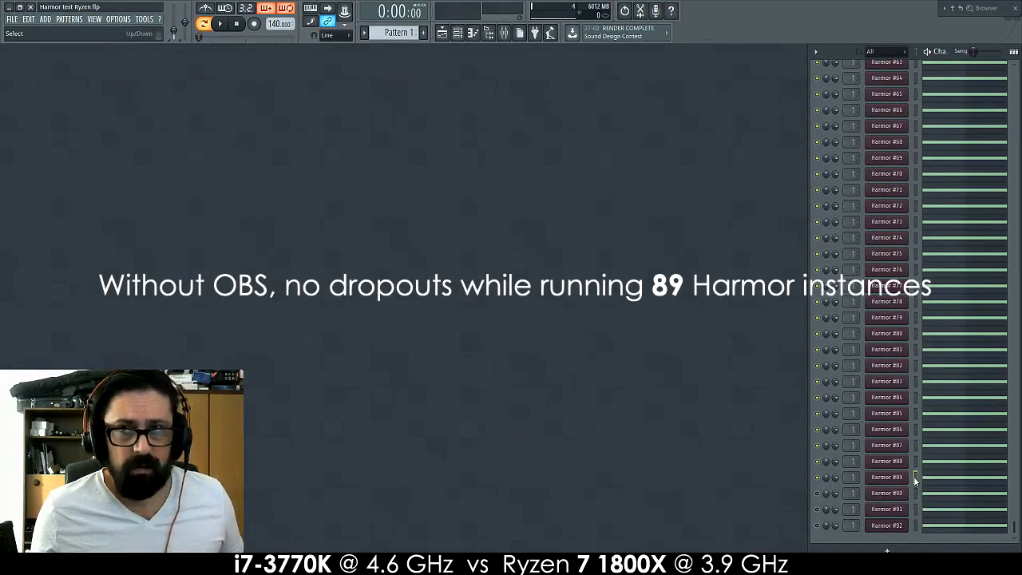
scroll("up", 3)
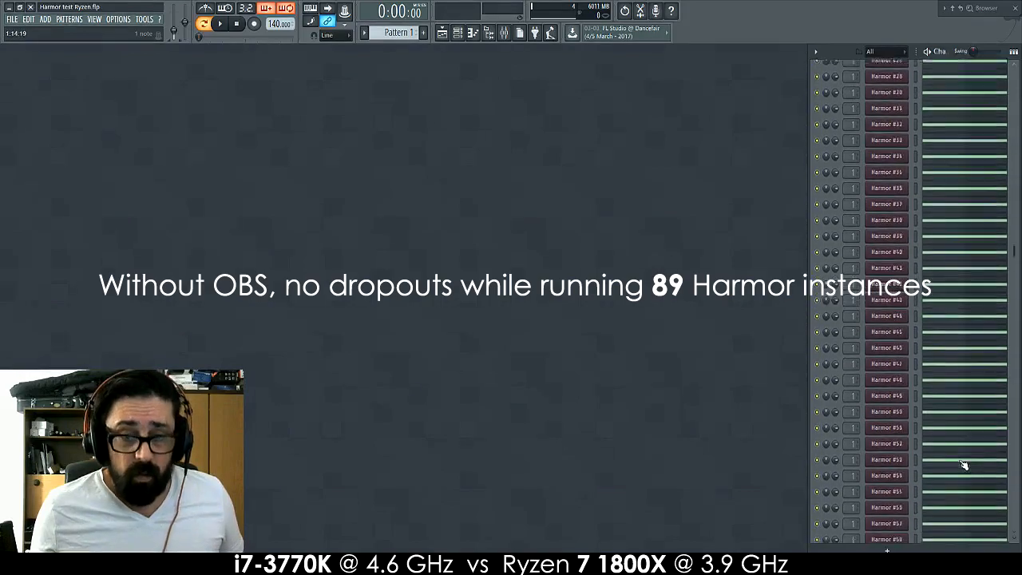
scroll("down", 3)
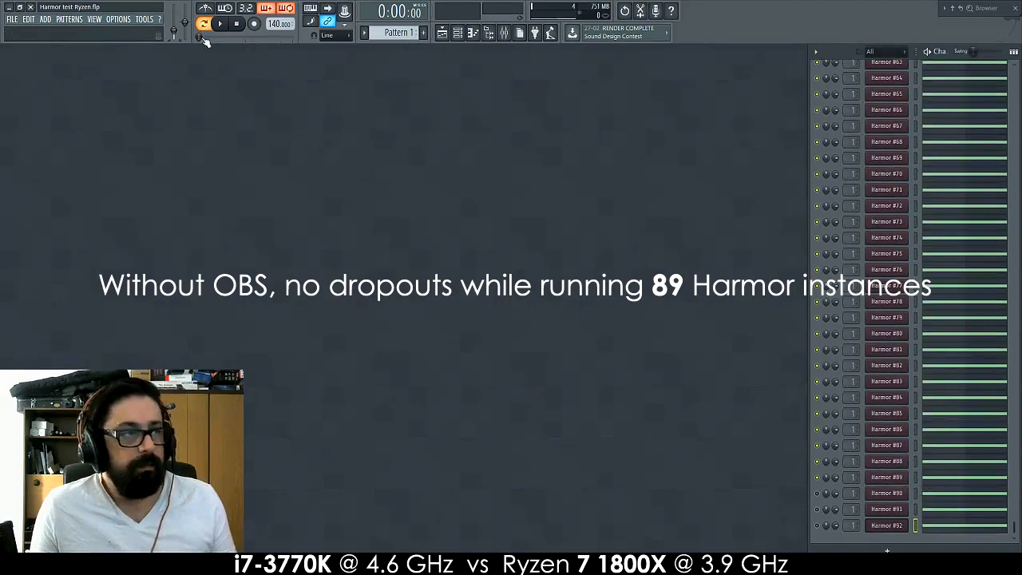
Play the Harmor test project while watching Task Manager's per-core CPU graphs
left_click(220, 23)
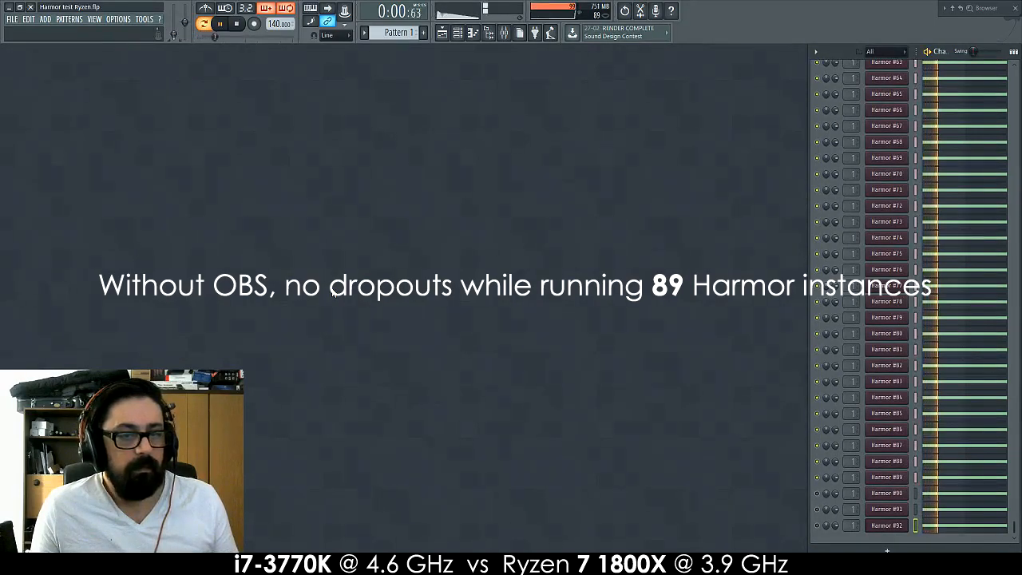
left_click(237, 23)
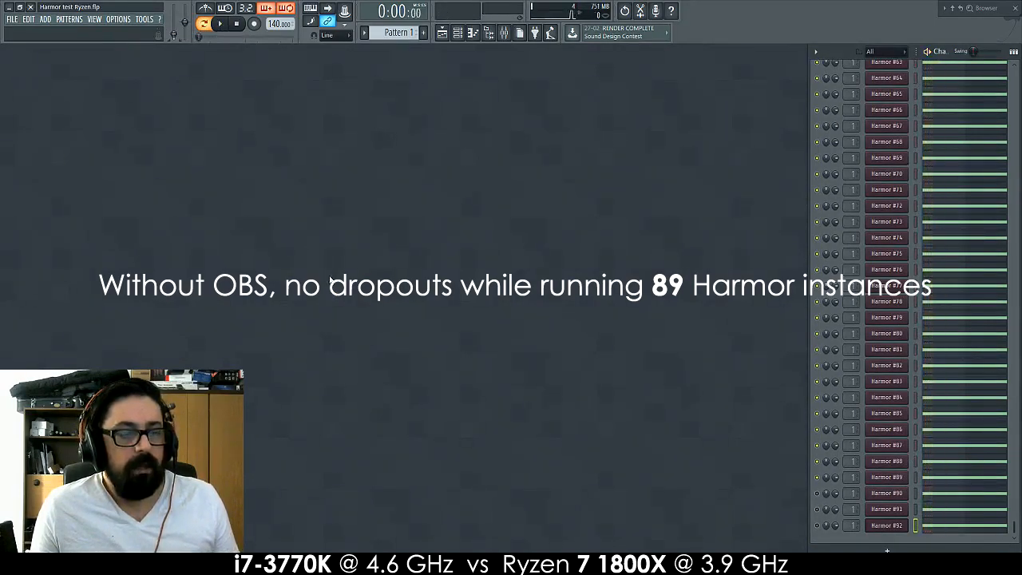
left_click(220, 23)
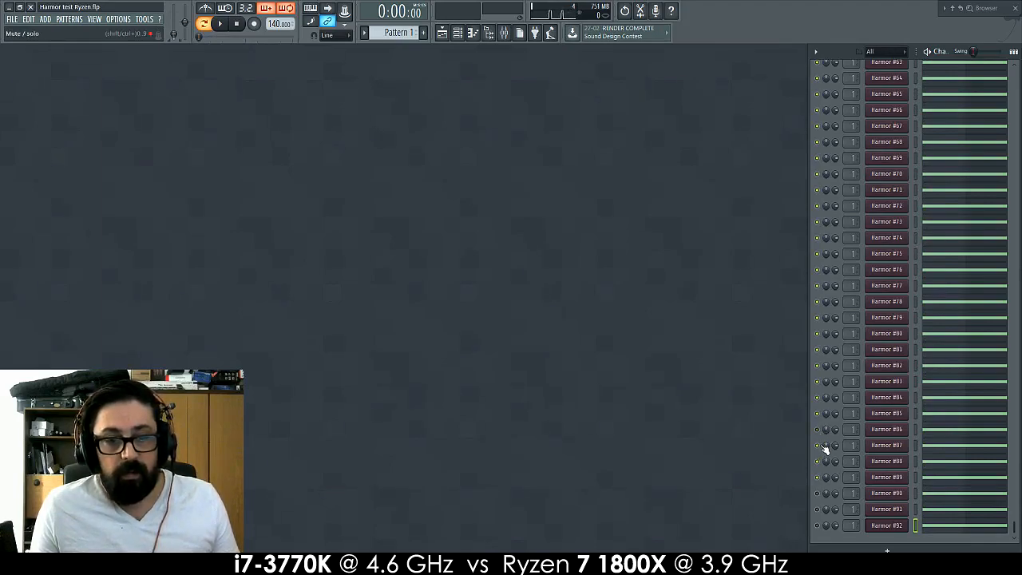
mouse_move(729, 468)
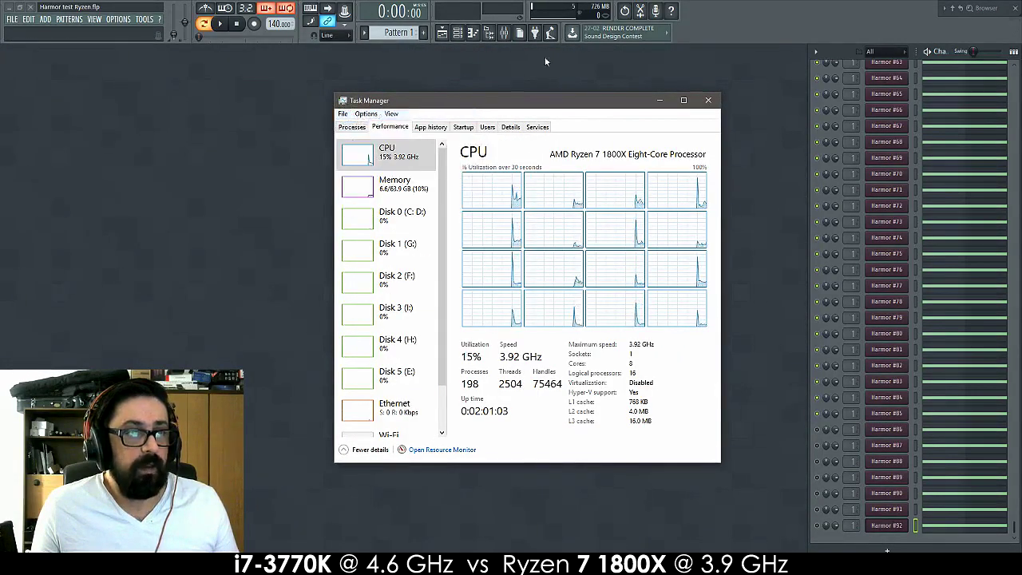
mouse_move(753, 197)
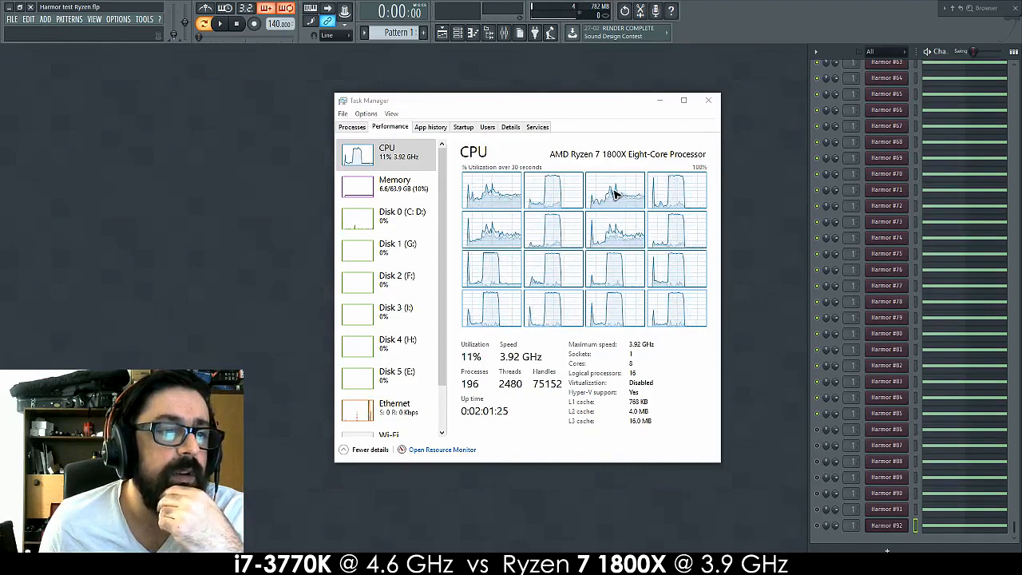
mouse_move(609, 301)
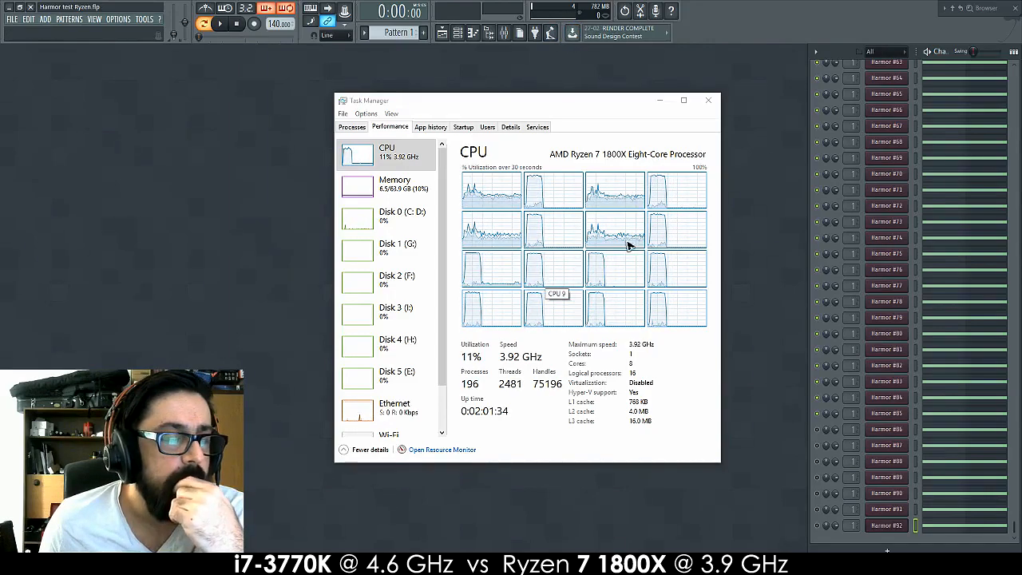
left_click(708, 100)
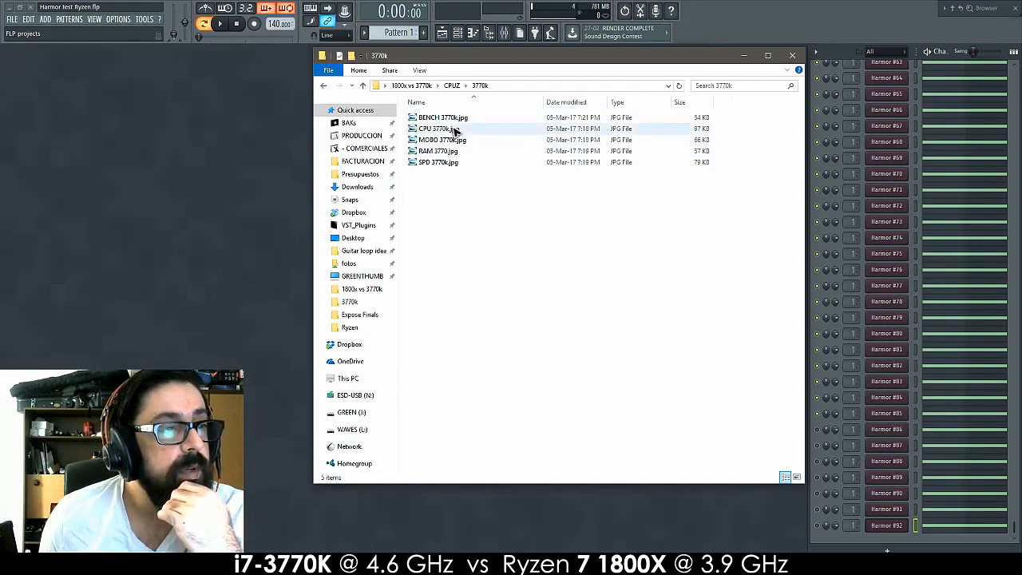
Open the 3770k (1987/8493) and Ryzen 1800X (19198) CPU-Z bench screenshots side by side
left_click(443, 117)
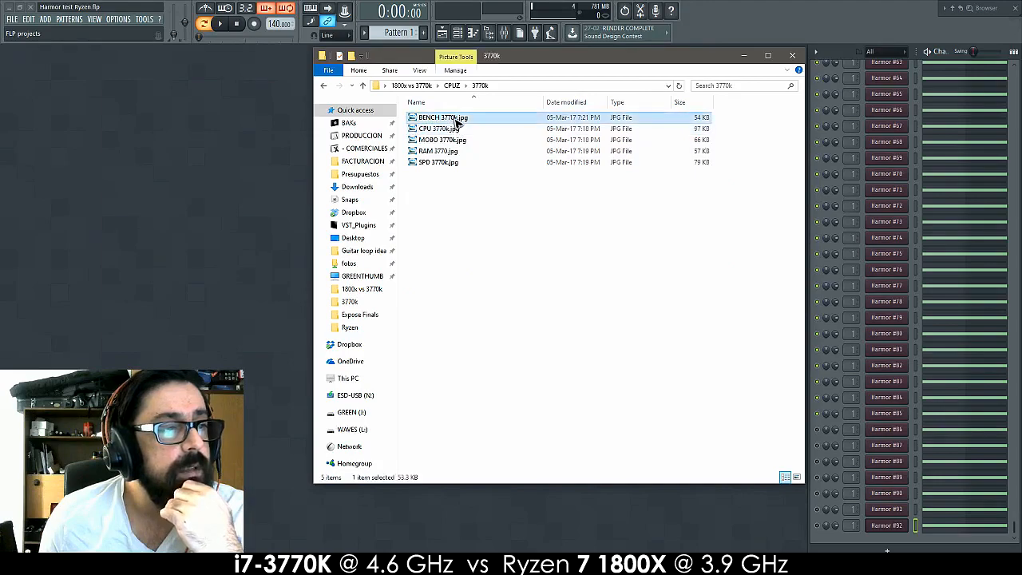
double_click(441, 117)
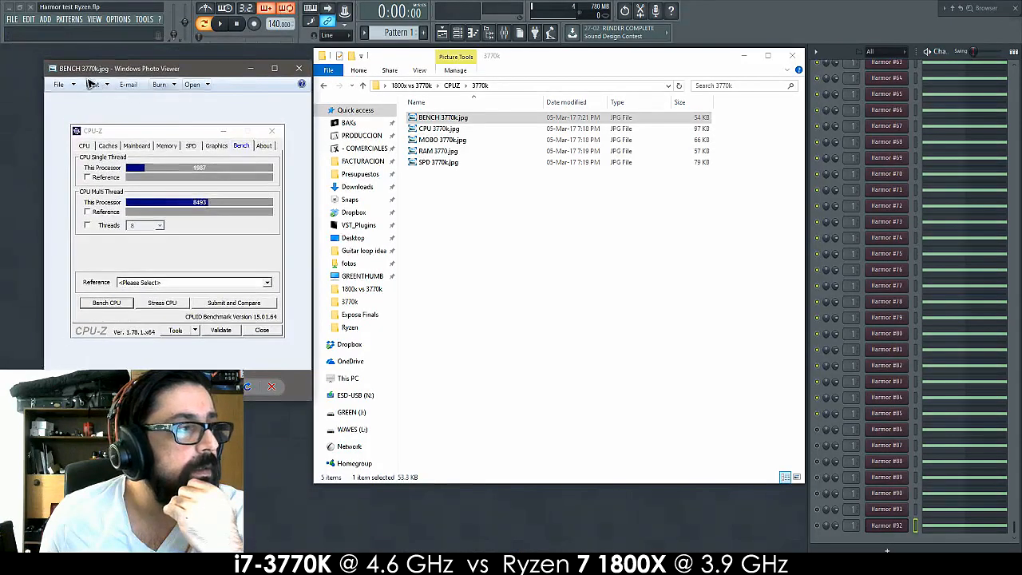
mouse_move(438, 151)
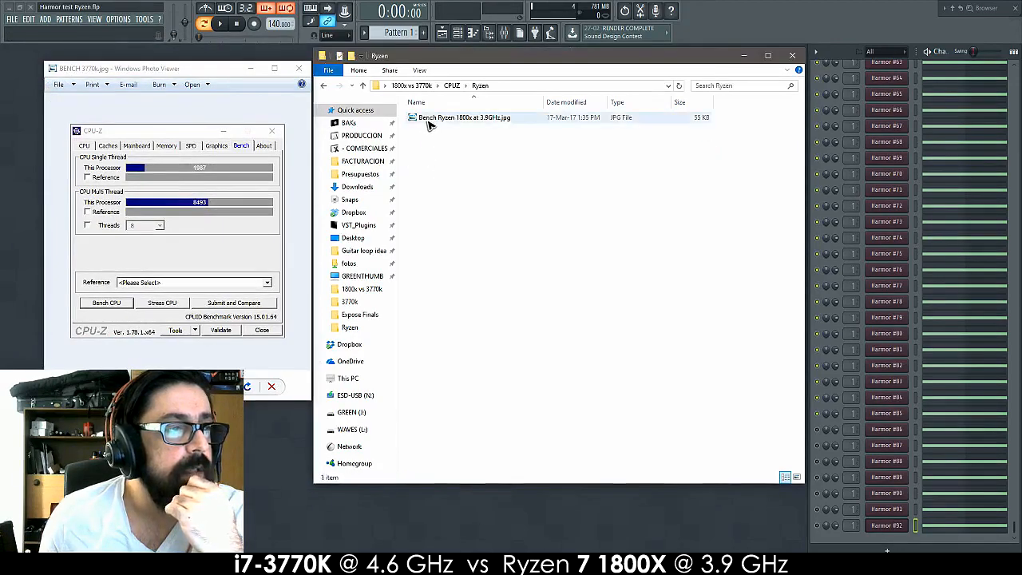
double_click(464, 117)
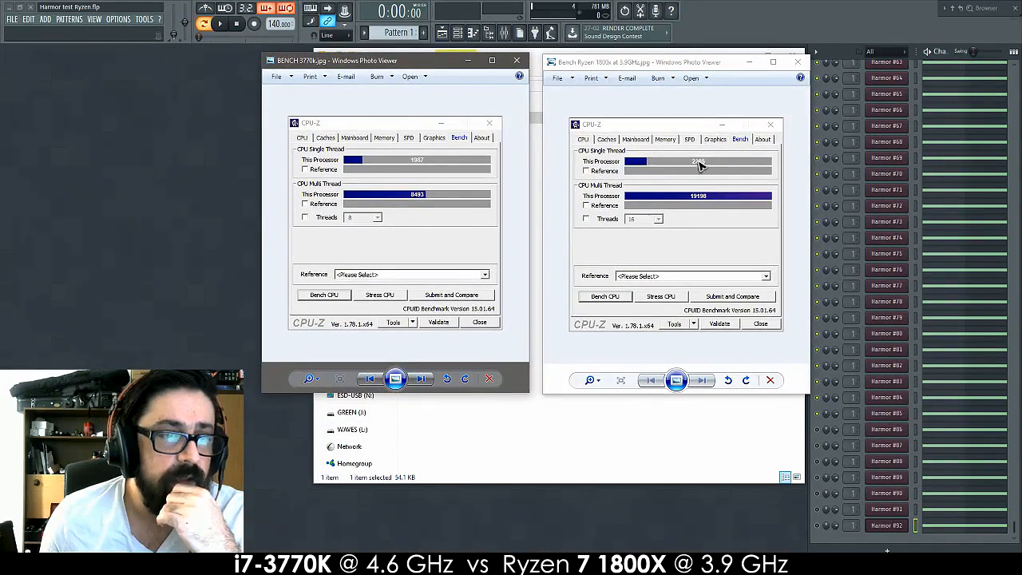
mouse_move(802, 198)
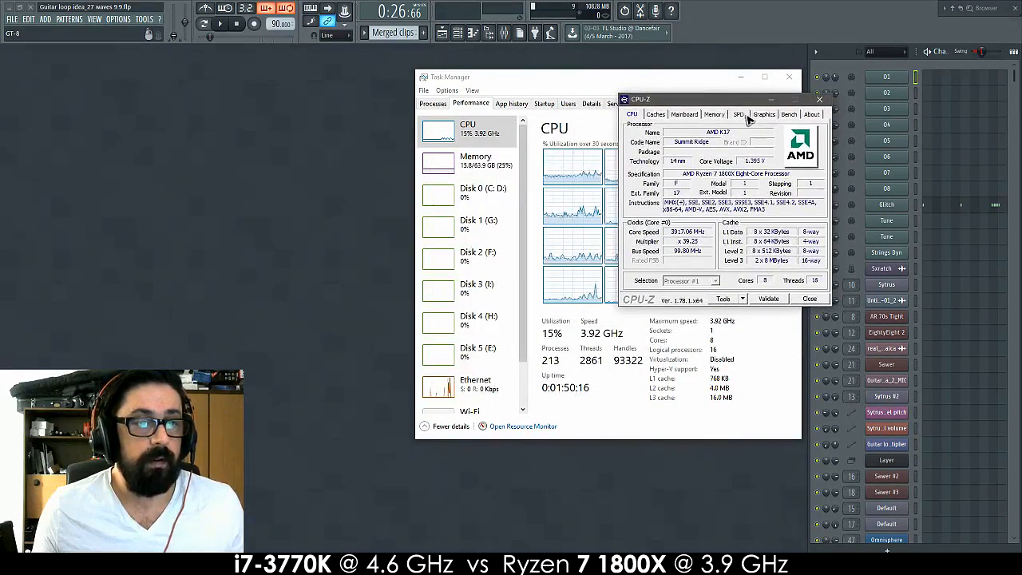
Check CPU-Z's Memory tab showing 64 GB dual-channel DDR4
left_click(714, 114)
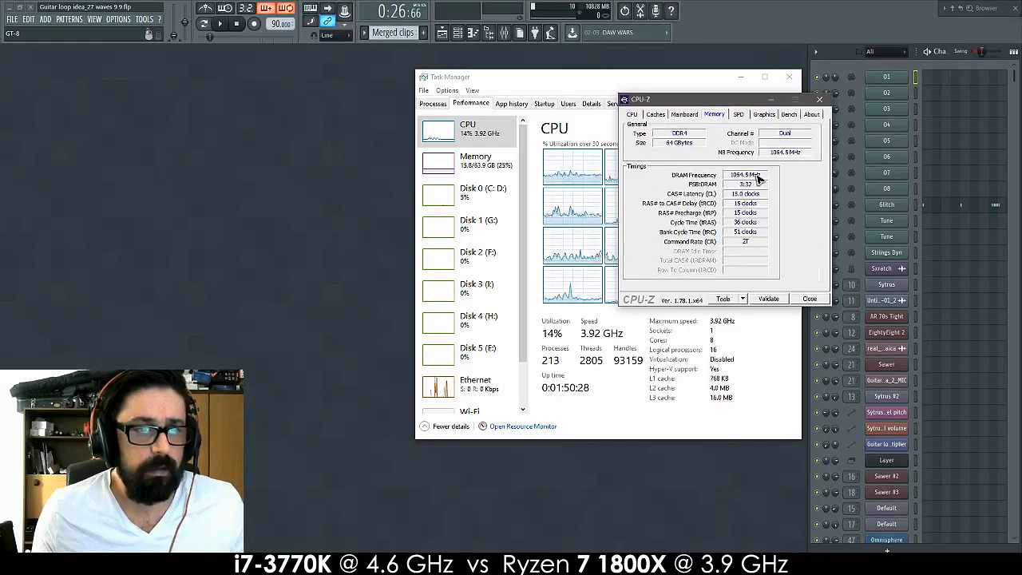
left_click(632, 114)
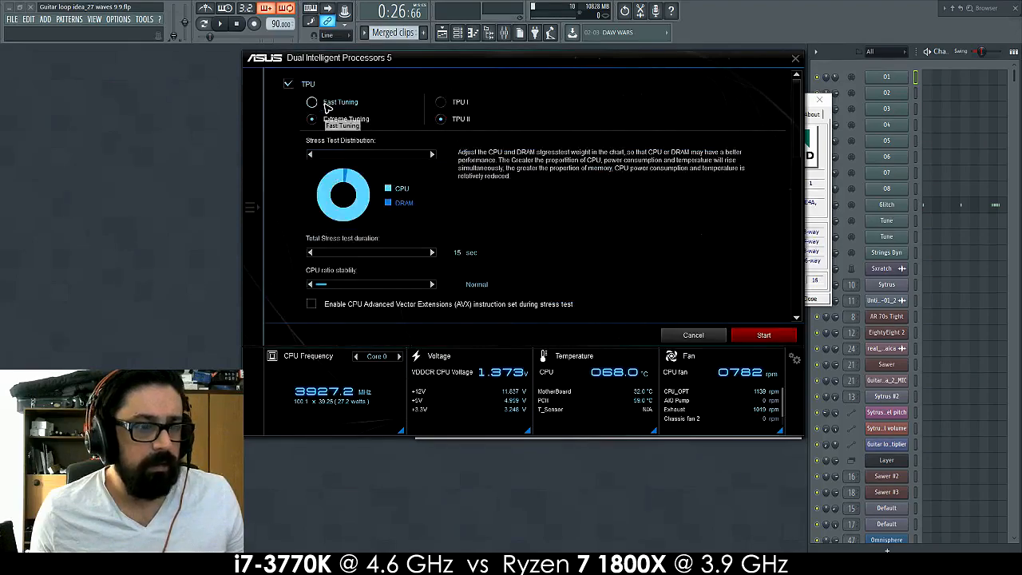
mouse_move(333, 66)
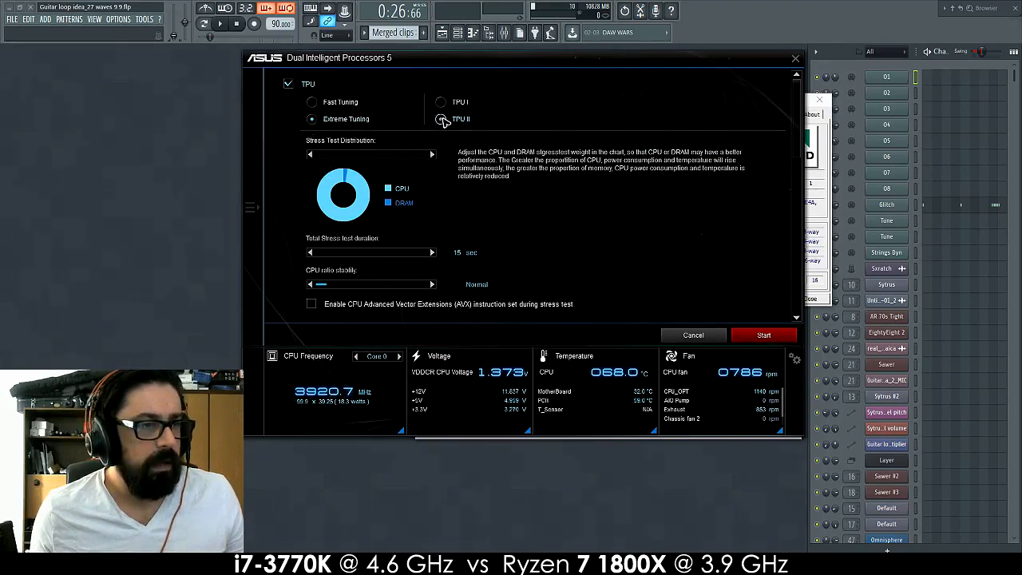
Select the TPU II tuning level in Dual Intelligent Processors 5
left_click(440, 119)
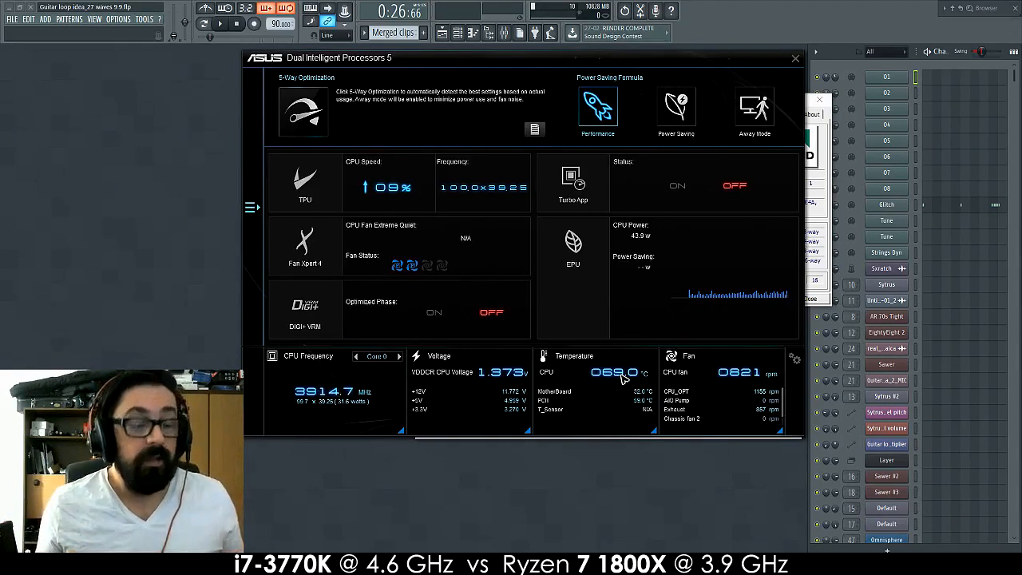
mouse_move(598, 386)
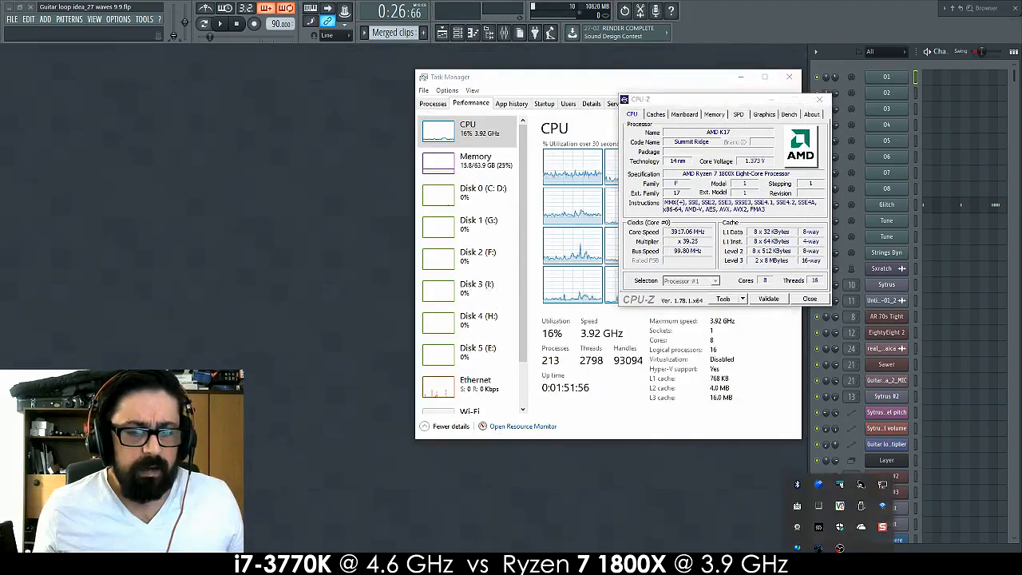
mouse_move(863, 486)
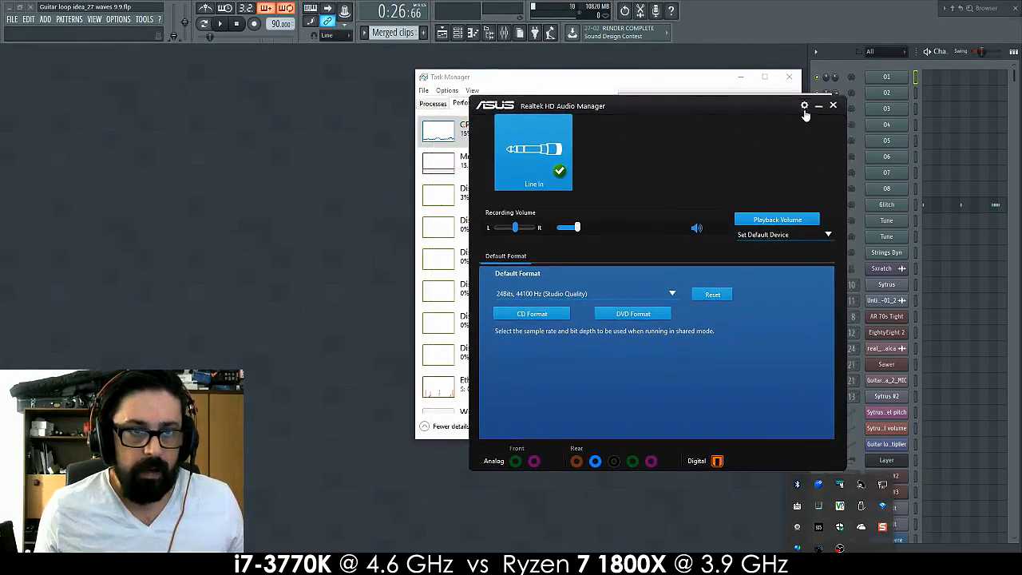
Open Realtek HD Audio Manager's Option settings via the gear icon
left_click(805, 105)
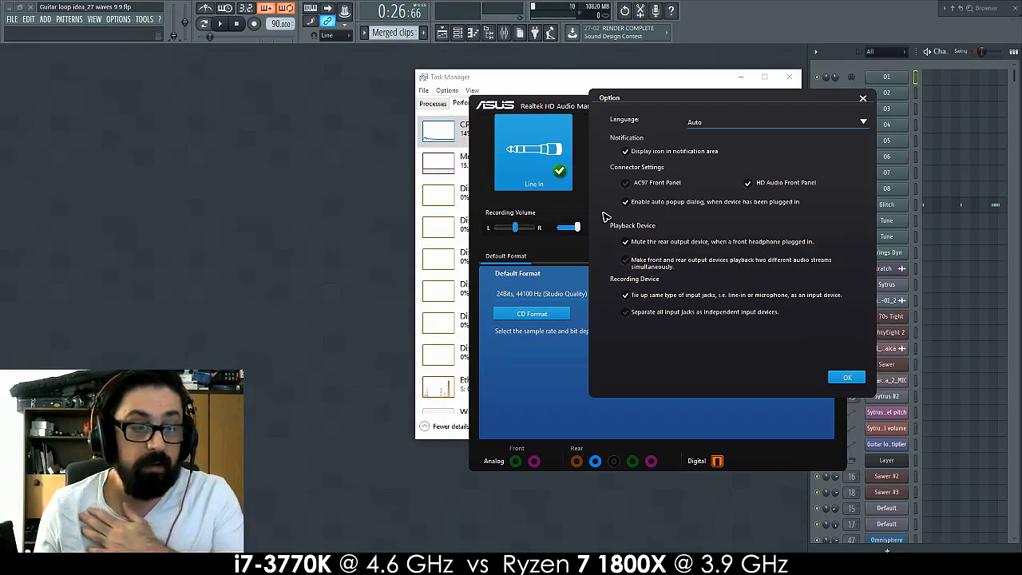
mouse_move(705, 226)
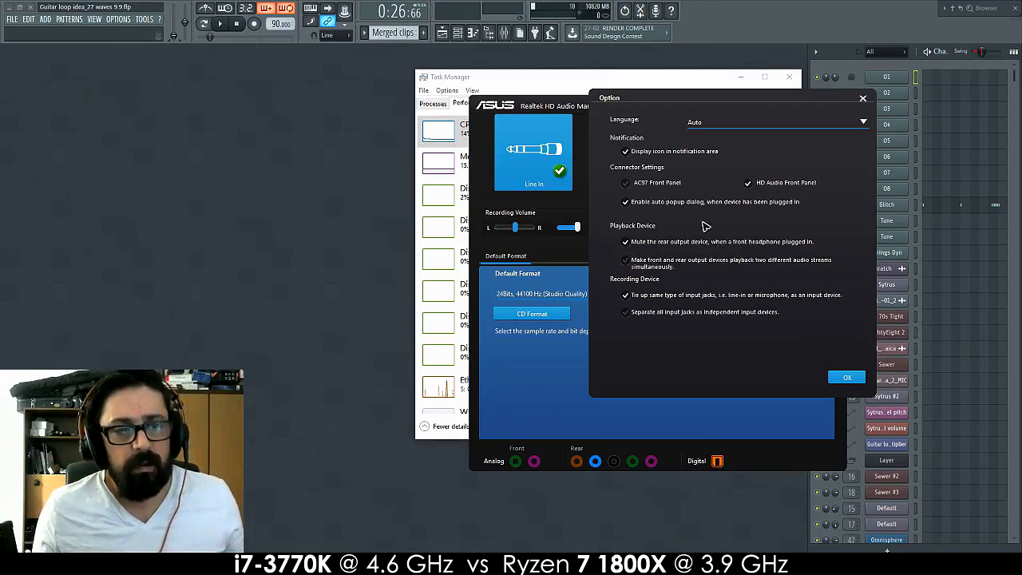
mouse_move(655, 188)
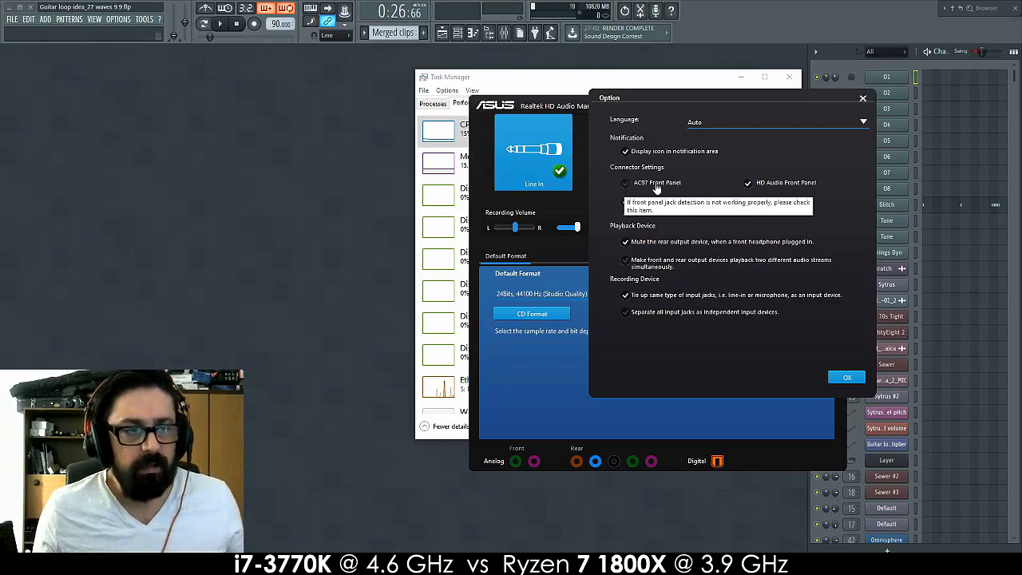
mouse_move(647, 187)
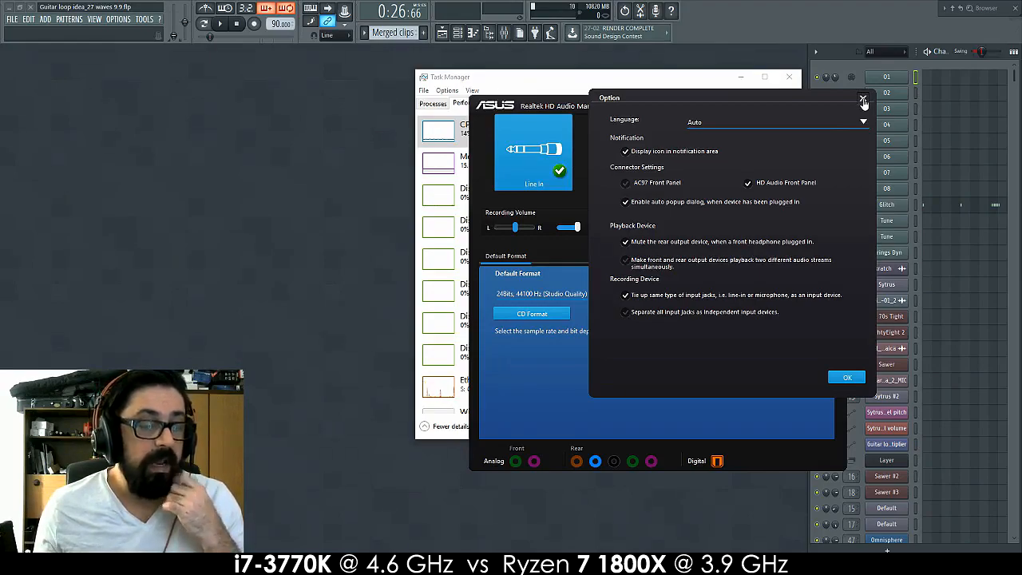
Close the Realtek Option dialog unchanged, then close Realtek HD Audio Manager
left_click(864, 102)
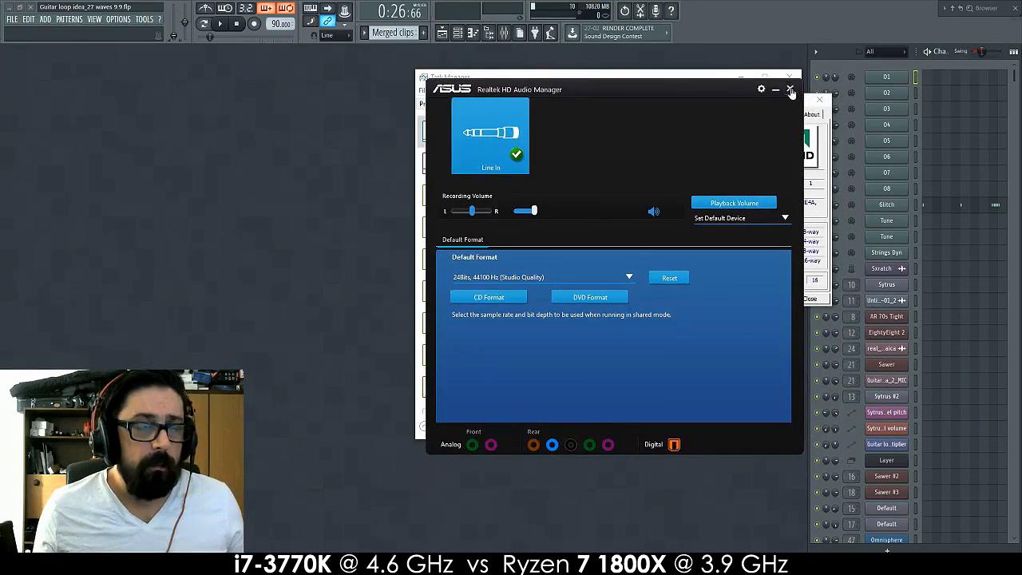
left_click(789, 89)
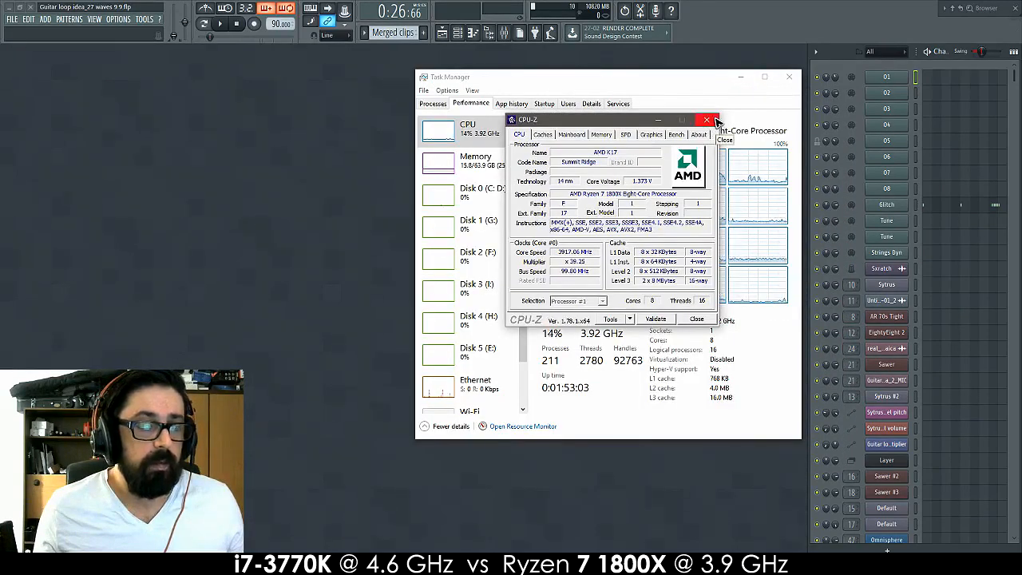